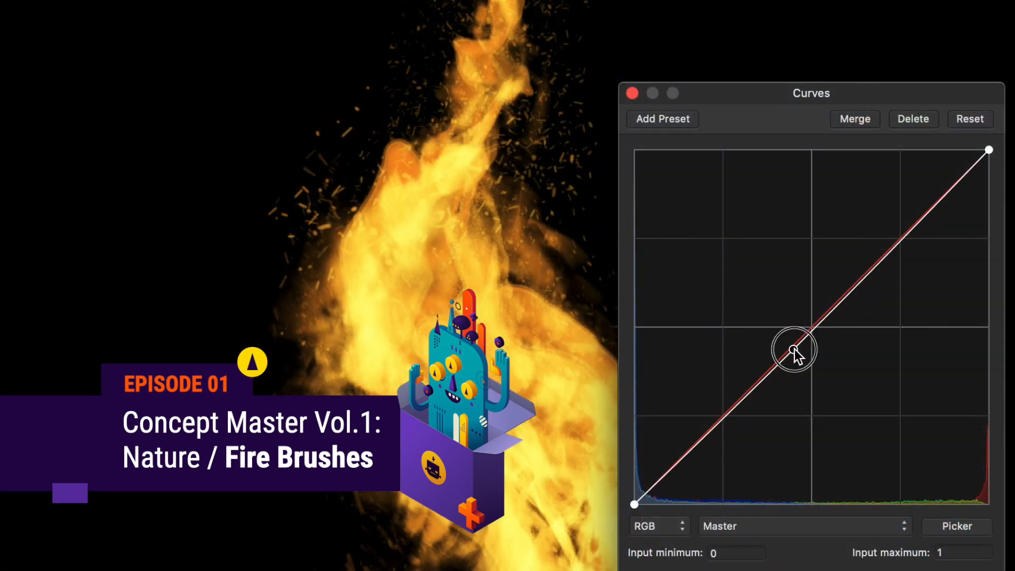
# Step: Shape the Master curve into a gentle S: midtones pulled down, highlights lifted
pyautogui.moveTo(793, 350); pyautogui.dragTo(813, 360)
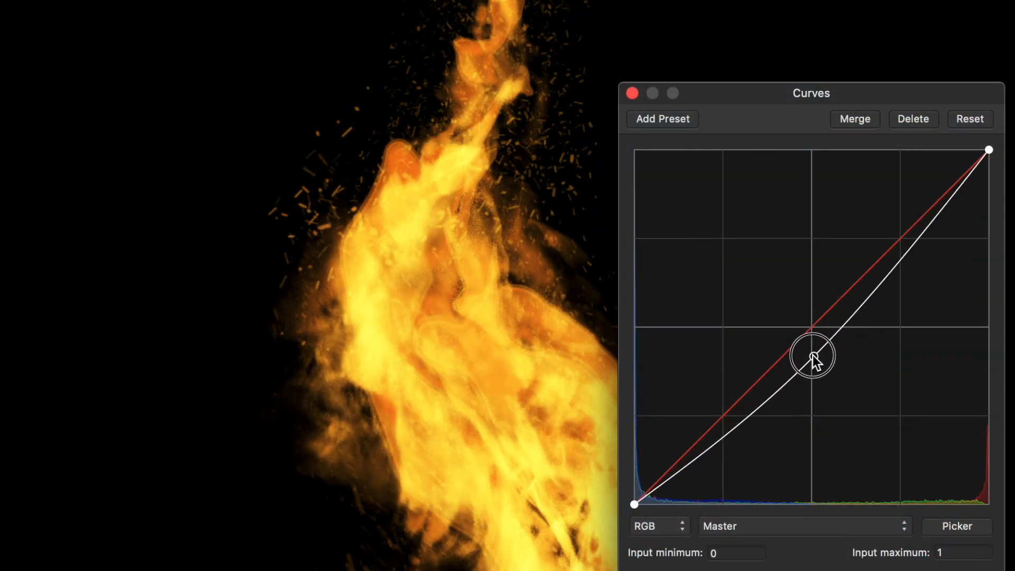
pyautogui.moveTo(813, 360); pyautogui.dragTo(914, 201)
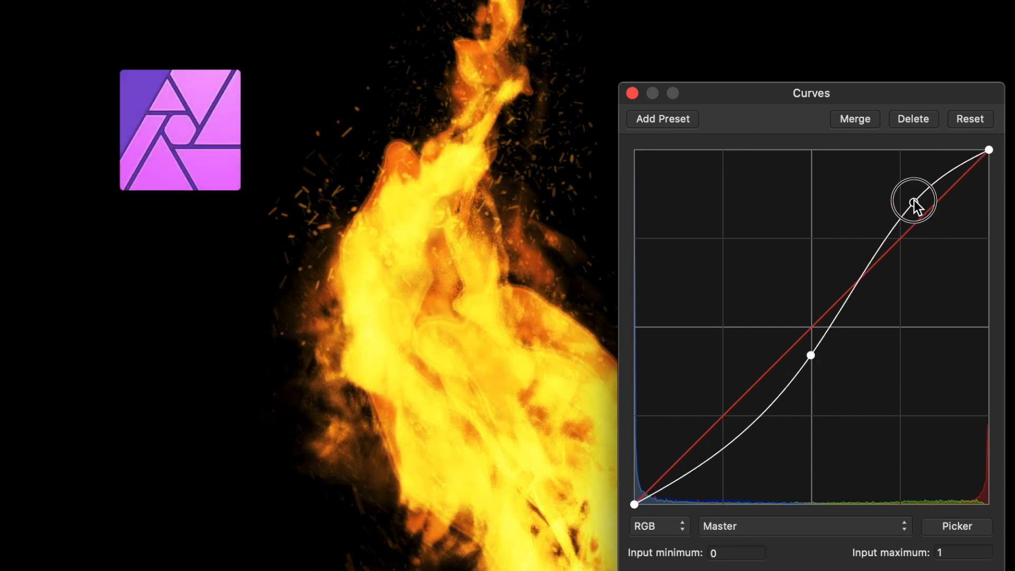
pyautogui.moveTo(915, 201); pyautogui.dragTo(810, 340)
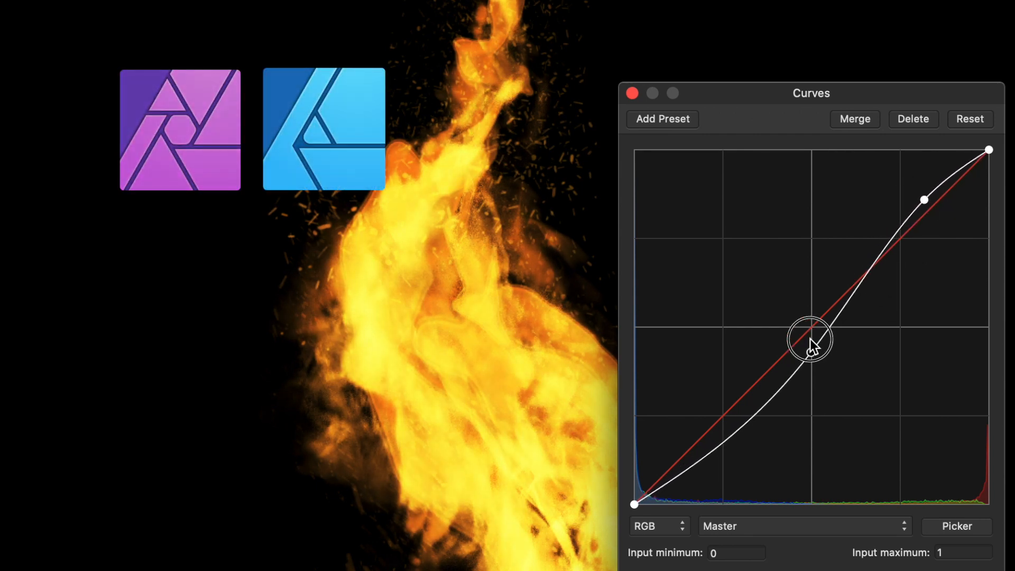
pyautogui.moveTo(811, 339); pyautogui.dragTo(809, 345)
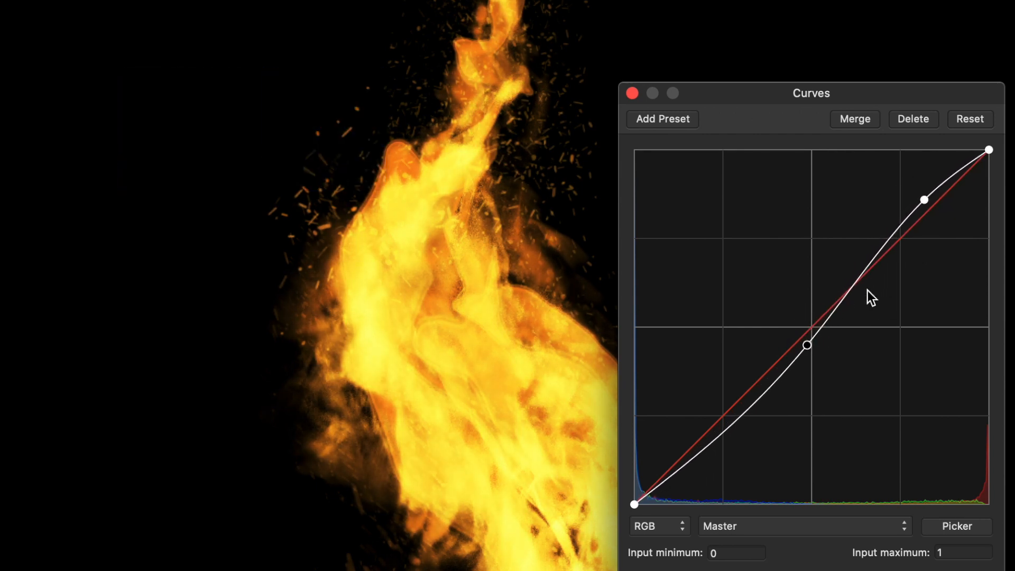
pyautogui.moveTo(872, 293); pyautogui.dragTo(872, 262)
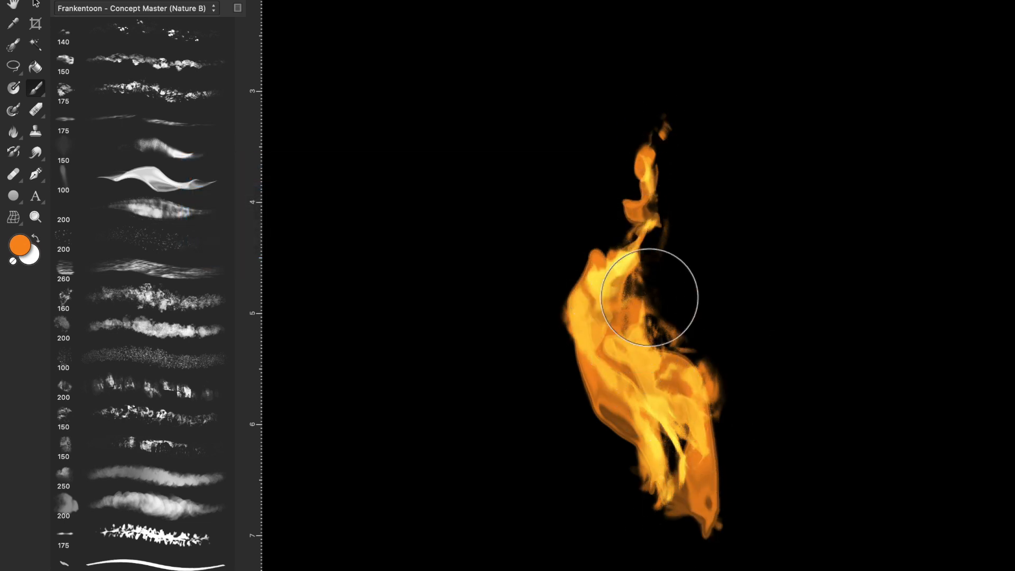
# Step: Paint more orange flame strokes onto the Fire layer to build it taller
pyautogui.moveTo(648, 299); pyautogui.dragTo(664, 259)
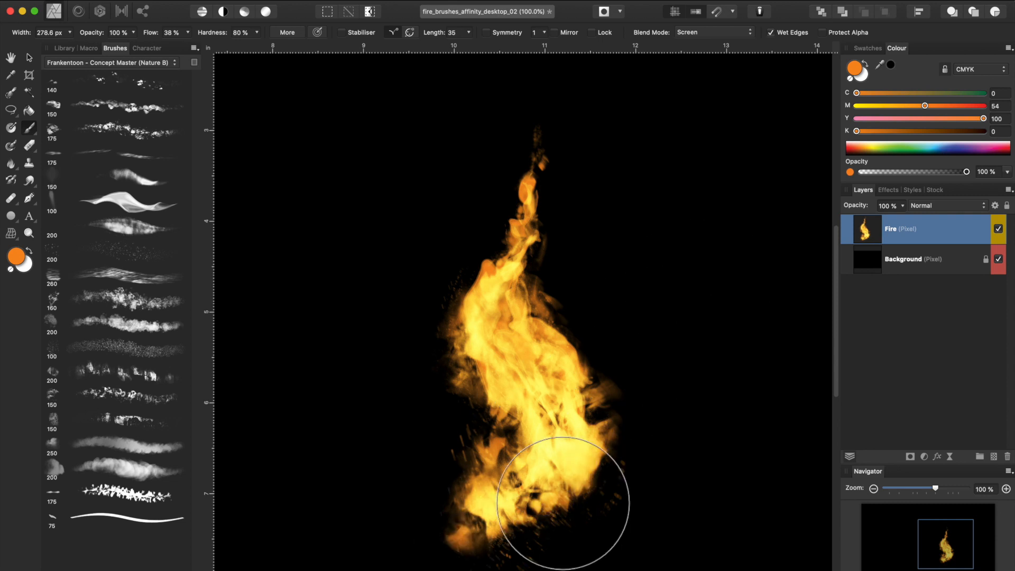
pyautogui.moveTo(129, 223)
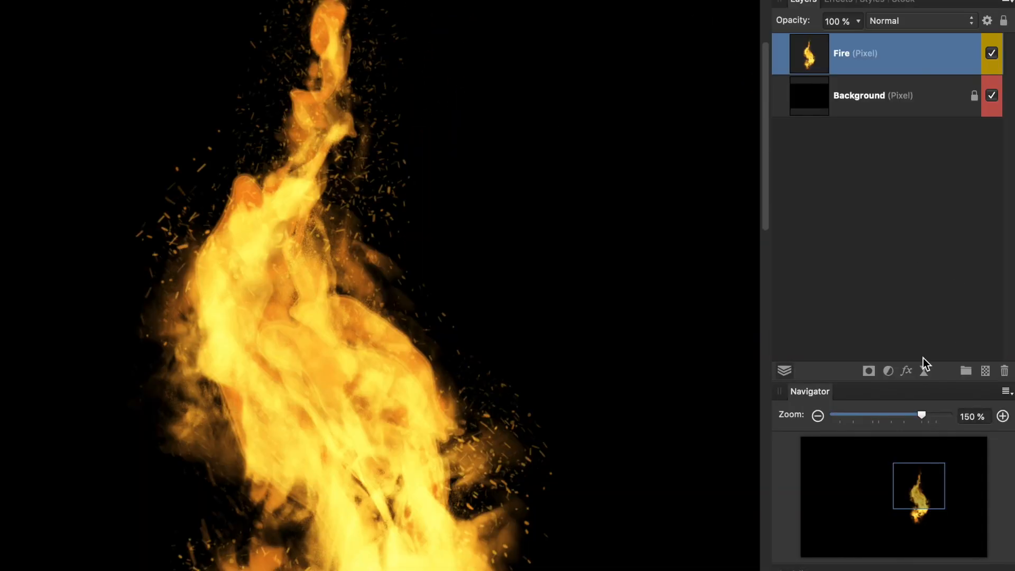
# Step: Add a Curves adjustment above the Fire layer with a subtle S-shaped master curve
pyautogui.click(887, 370)
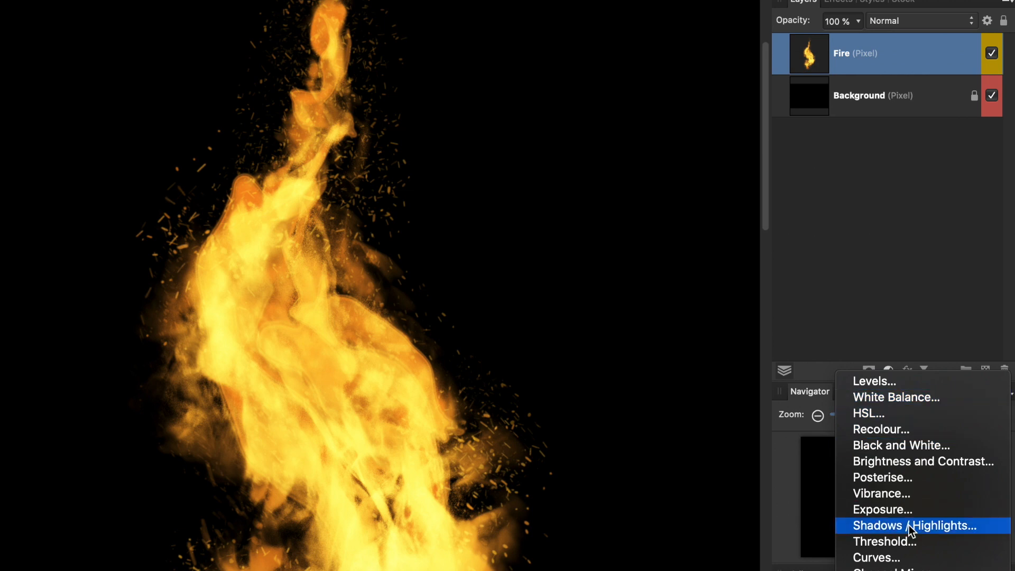
pyautogui.click(876, 557)
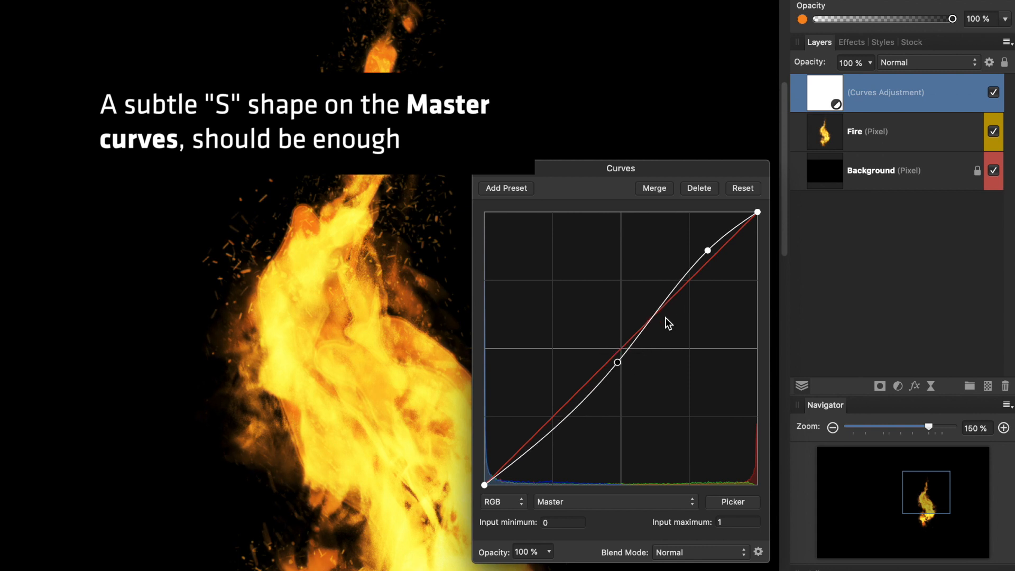
pyautogui.moveTo(618, 362); pyautogui.dragTo(595, 379)
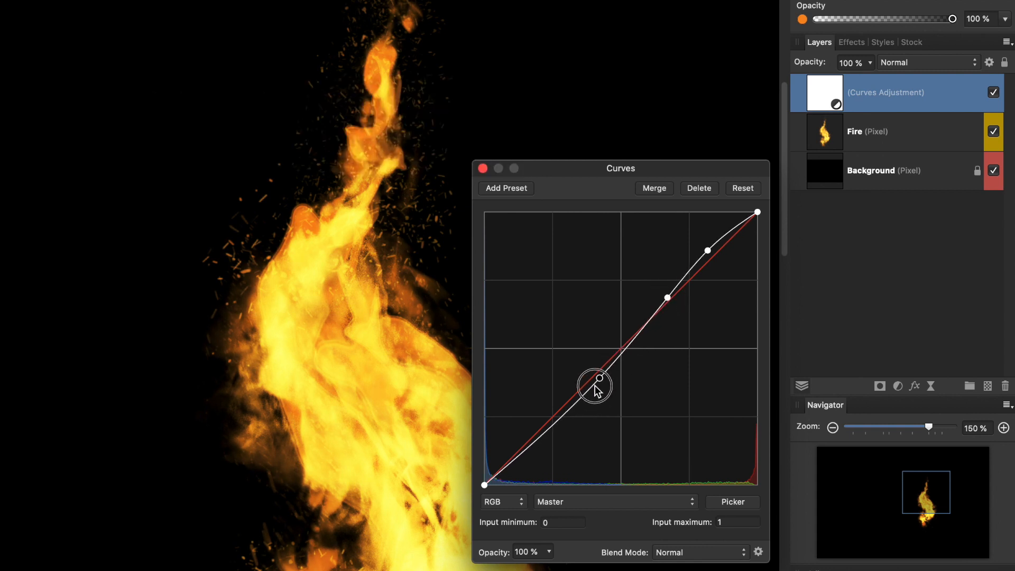
pyautogui.moveTo(594, 378); pyautogui.dragTo(583, 408)
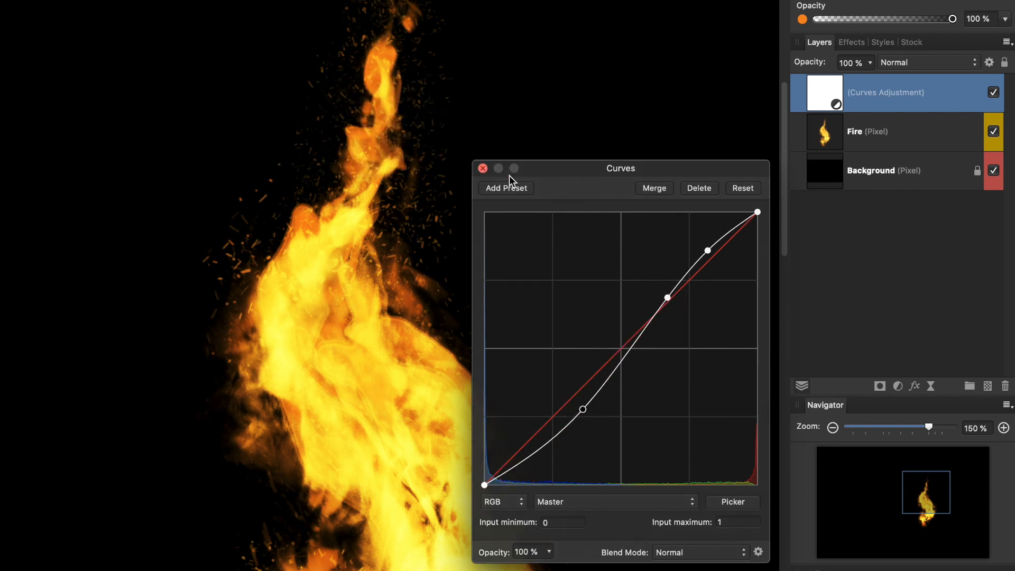
pyautogui.click(482, 168)
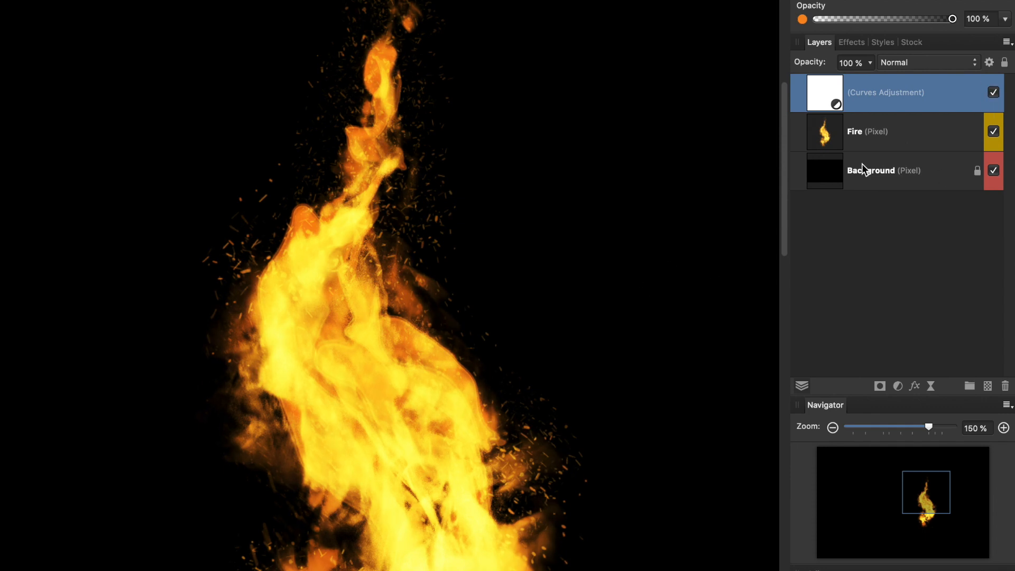
pyautogui.moveTo(565, 236)
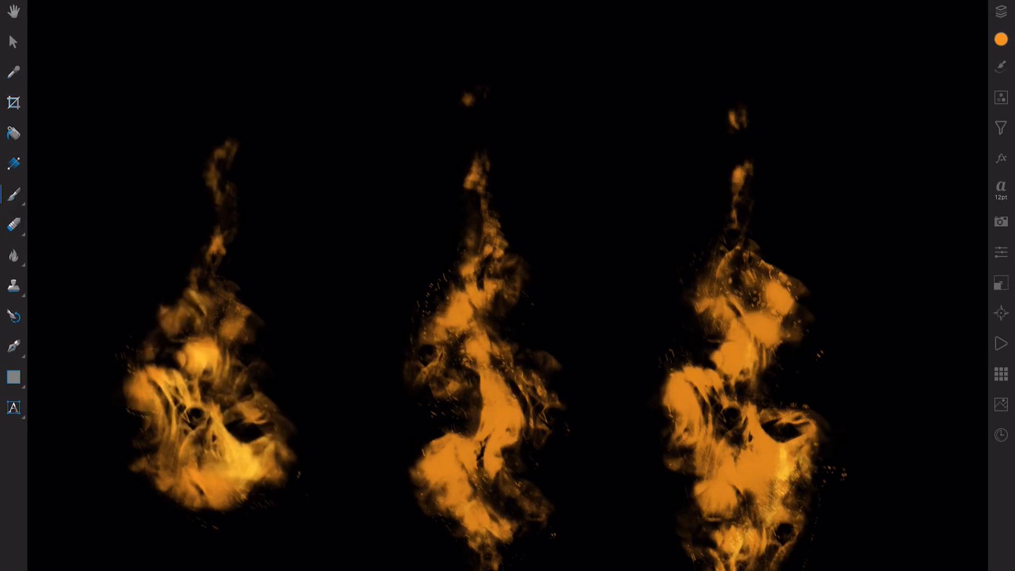
# Step: Paint the flames on the iPad canvas and bring up the list of adjustments
pyautogui.click(912, 262)
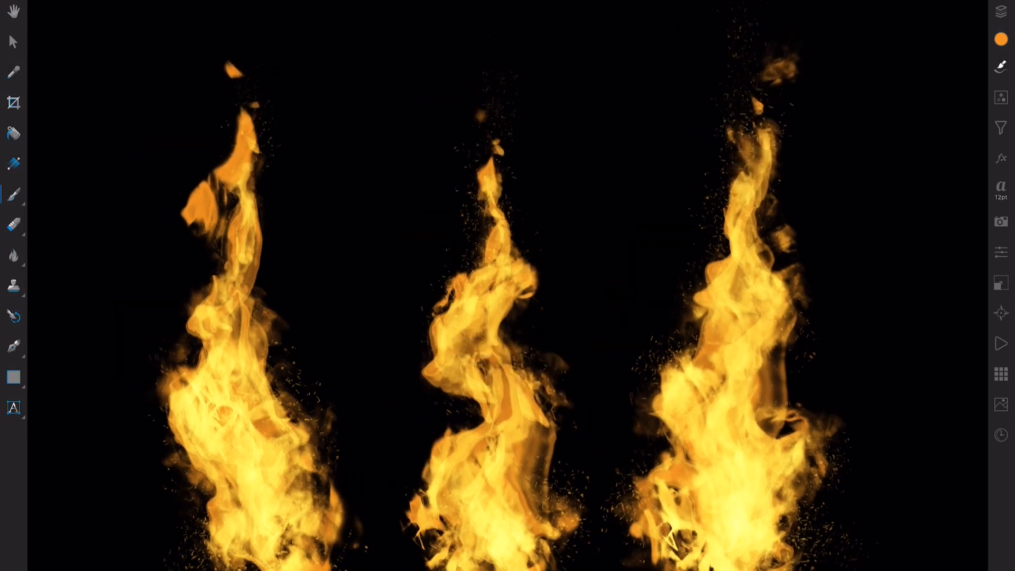
pyautogui.click(1001, 97)
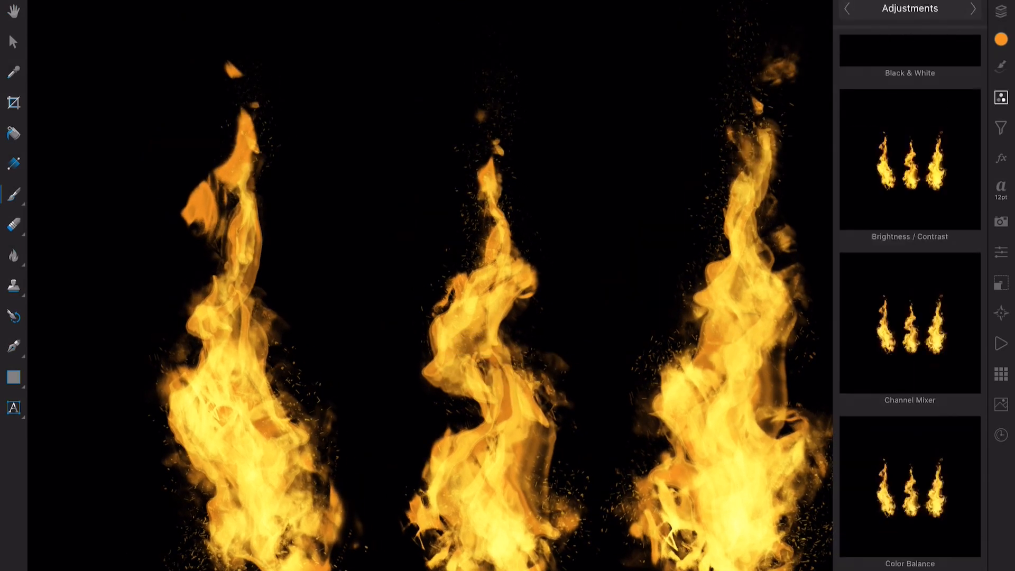